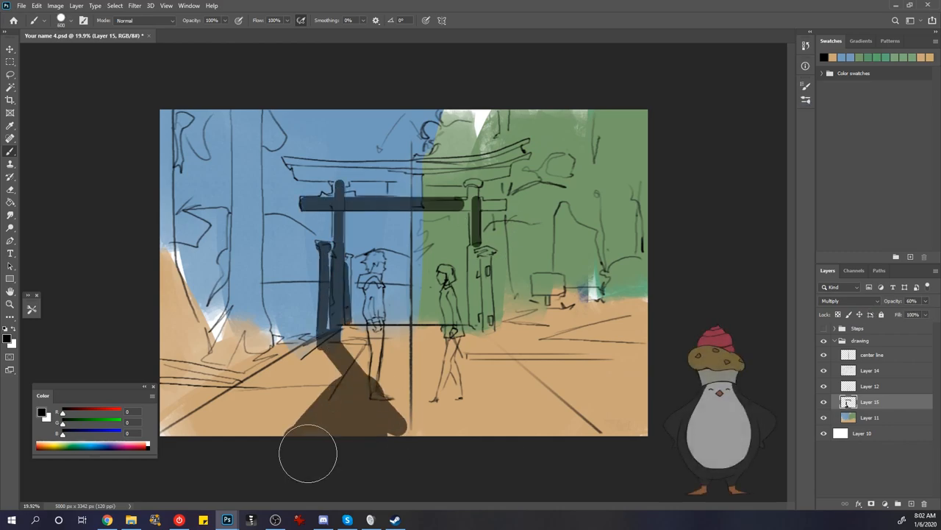
# Block in dark green foliage masses over the right-hand forest area.
pyautogui.moveTo(309, 453); pyautogui.dragTo(180, 249)
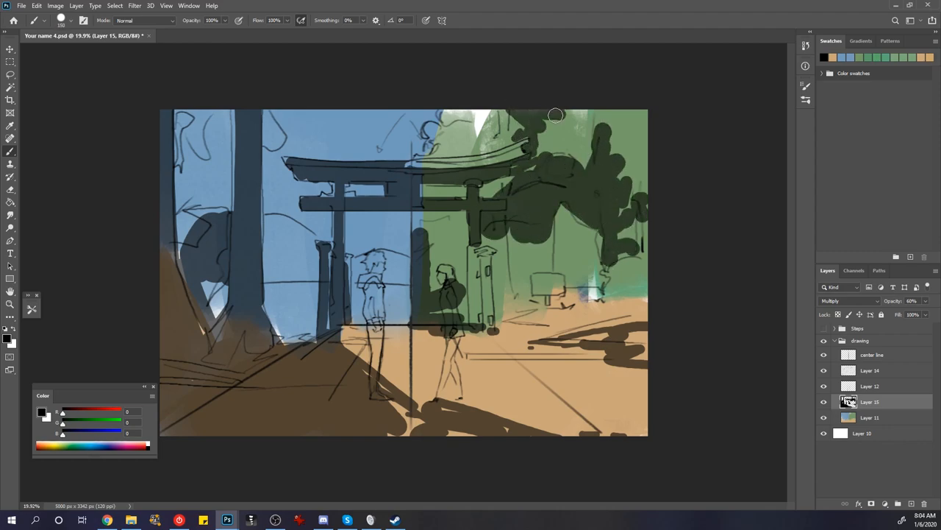
pyautogui.moveTo(556, 114); pyautogui.dragTo(453, 224)
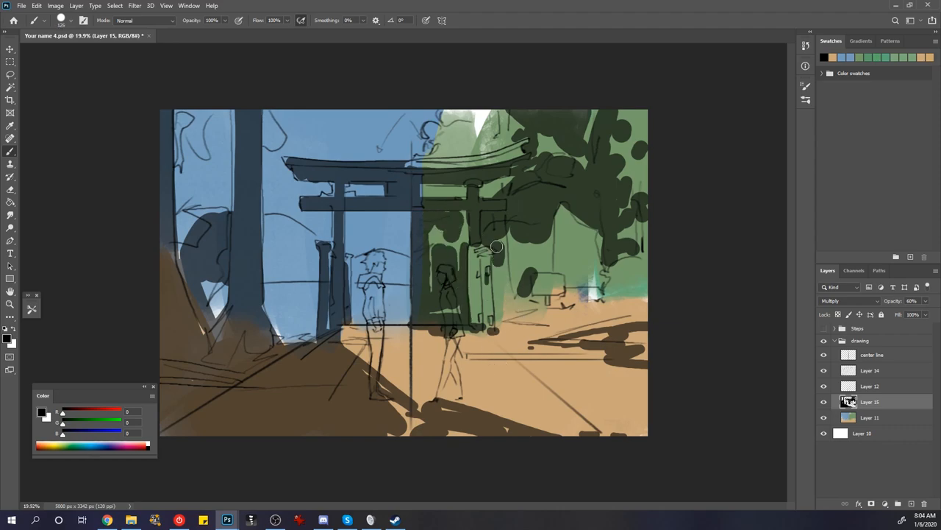
pyautogui.moveTo(498, 247); pyautogui.dragTo(548, 325)
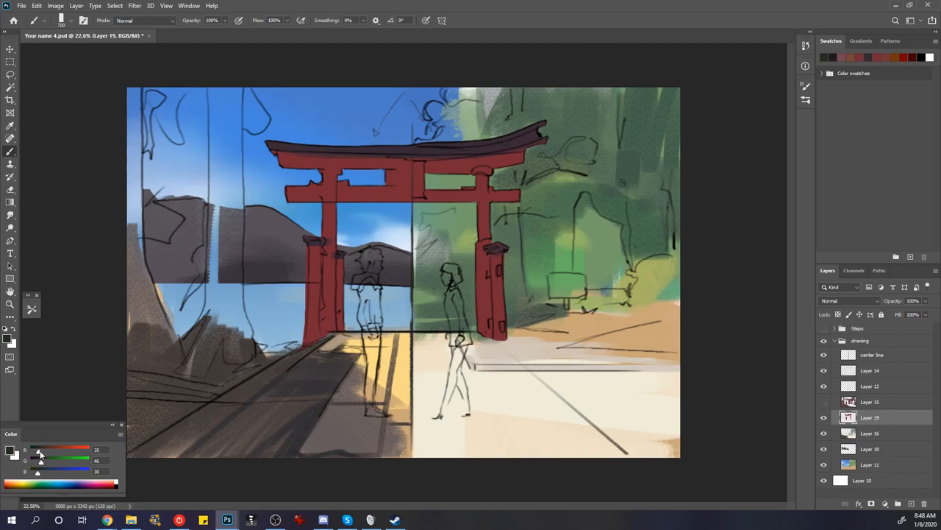
# Paint dark tree trunks on the left and pick a darker colour for the lake.
pyautogui.moveTo(415, 150); pyautogui.dragTo(468, 169)
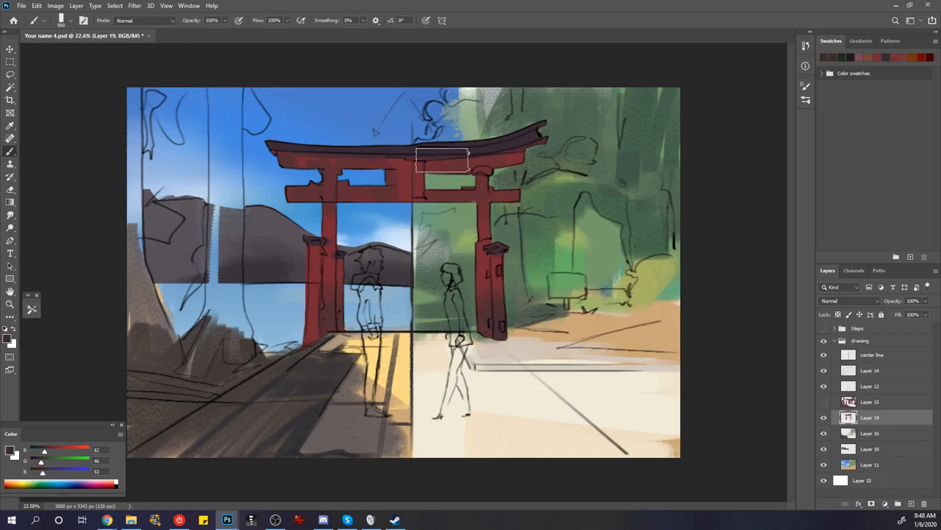
pyautogui.click(871, 432)
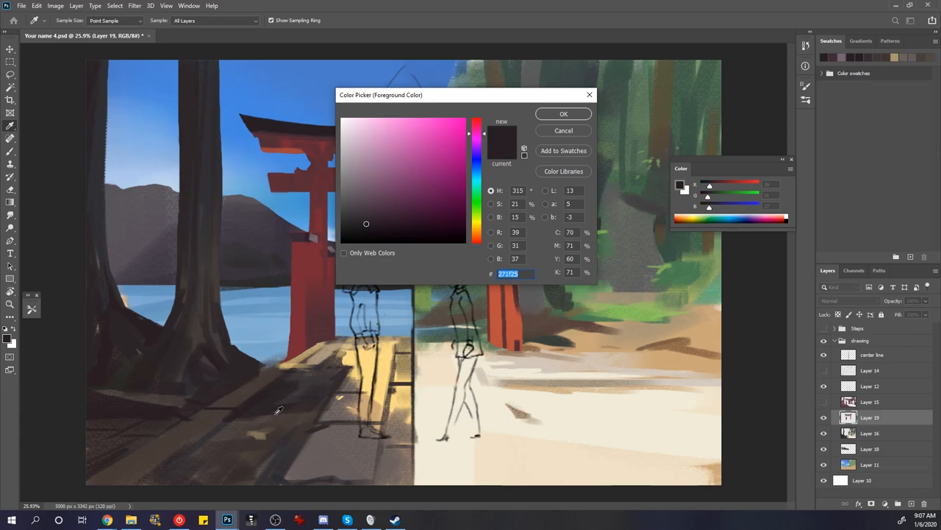
# Detail the right forest with a grey rock and fill both figures as dark grey silhouettes.
pyautogui.click(563, 113)
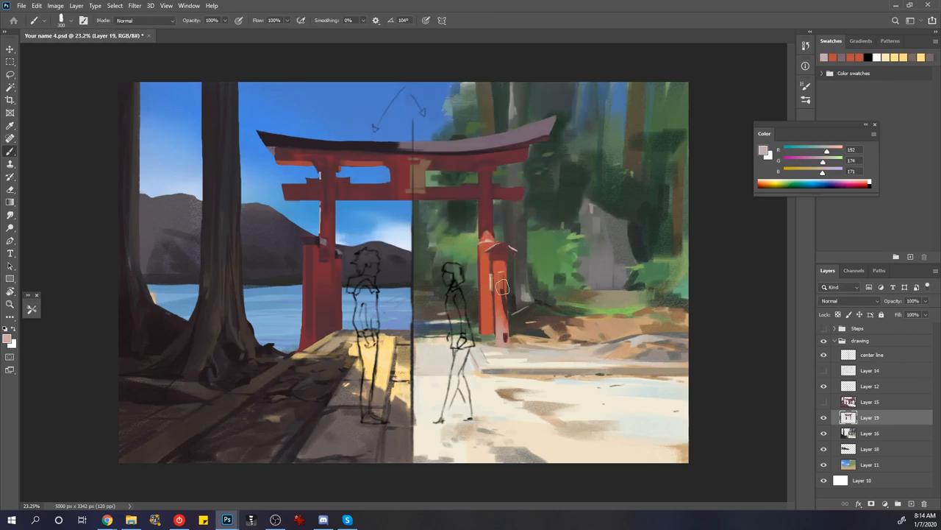
pyautogui.moveTo(503, 287); pyautogui.dragTo(494, 333)
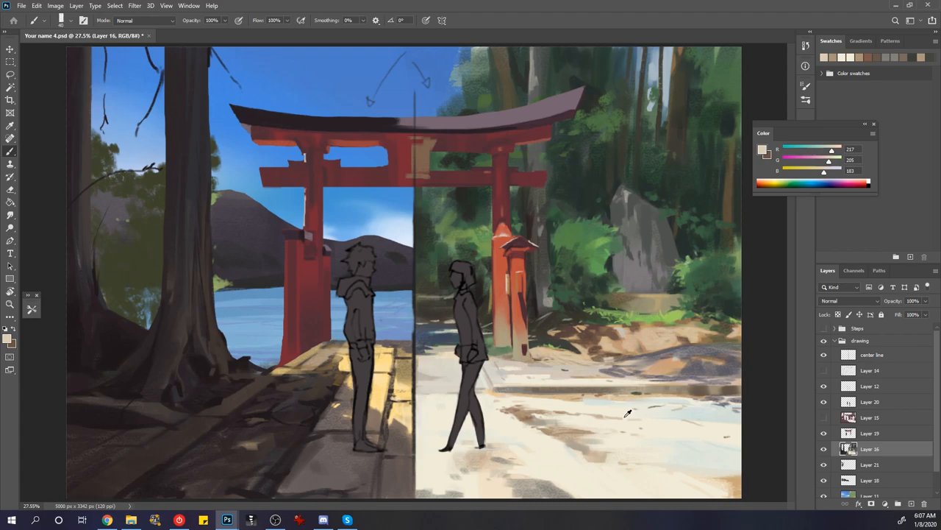
pyautogui.click(628, 413)
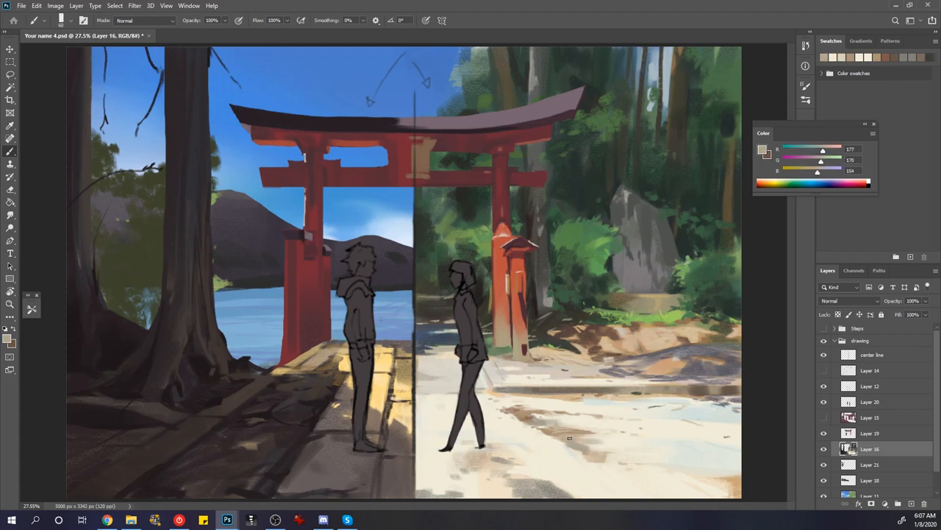
pyautogui.click(581, 434)
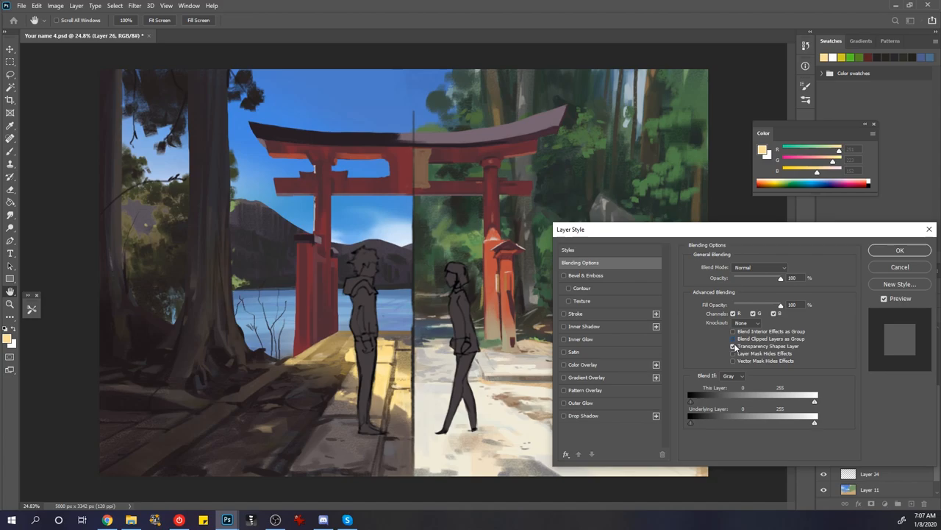
# Close Layer Style and paint leafy foliage and shadows over the left trees and platform.
pyautogui.click(900, 250)
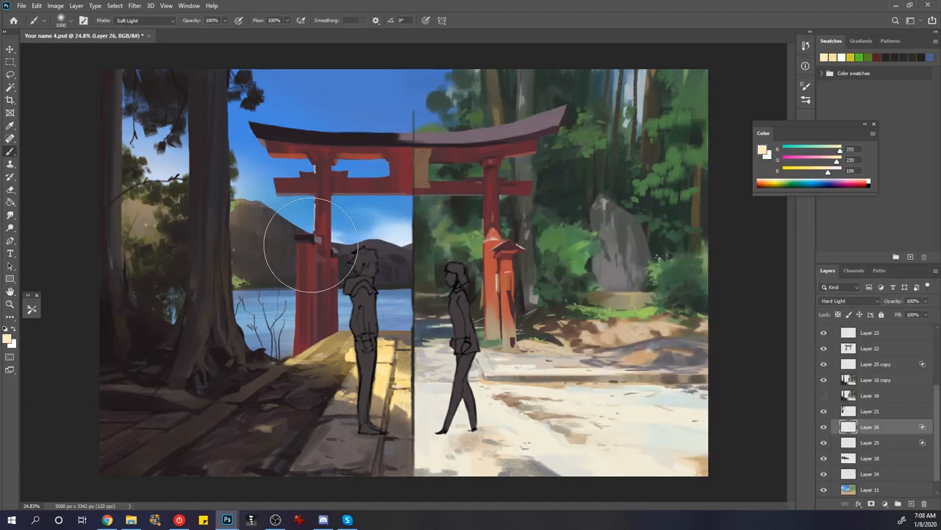
pyautogui.click(871, 411)
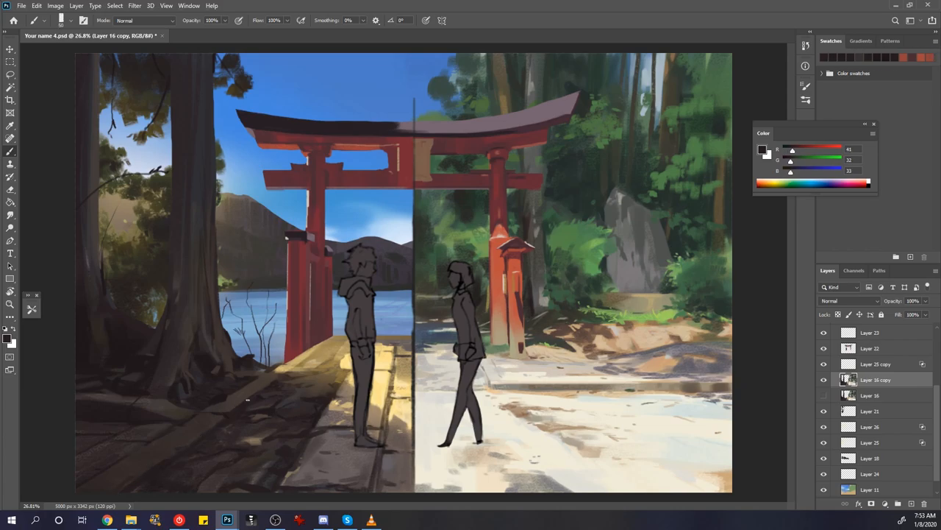
# Paint the boy and girl characters and add a glowing orange dividing line layer.
pyautogui.click(871, 332)
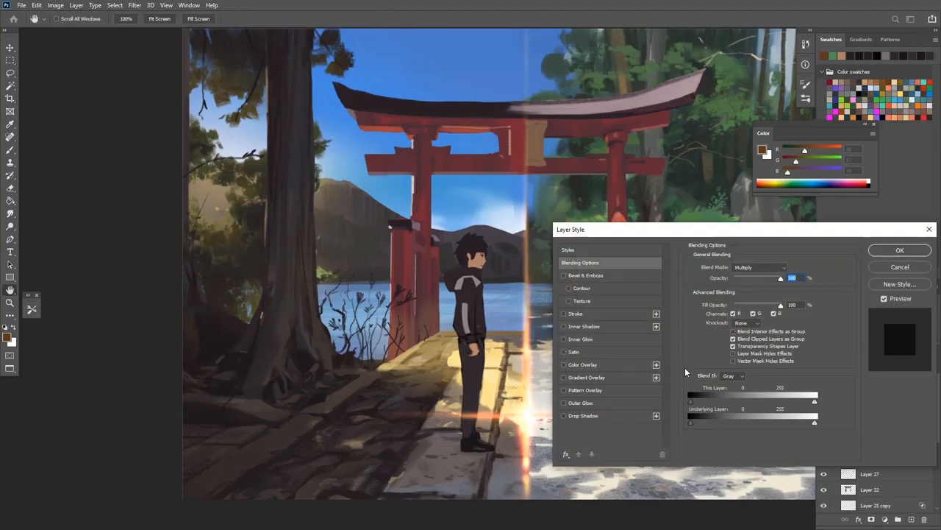
pyautogui.click(901, 250)
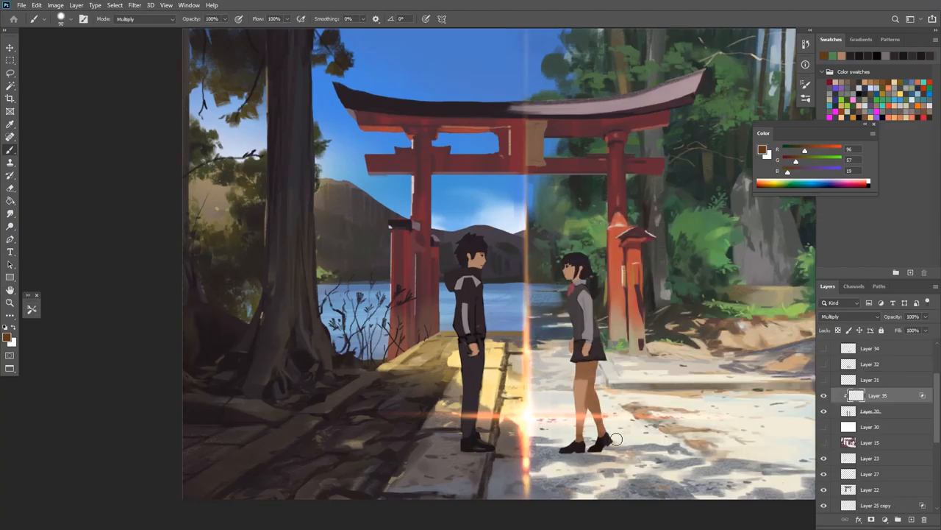